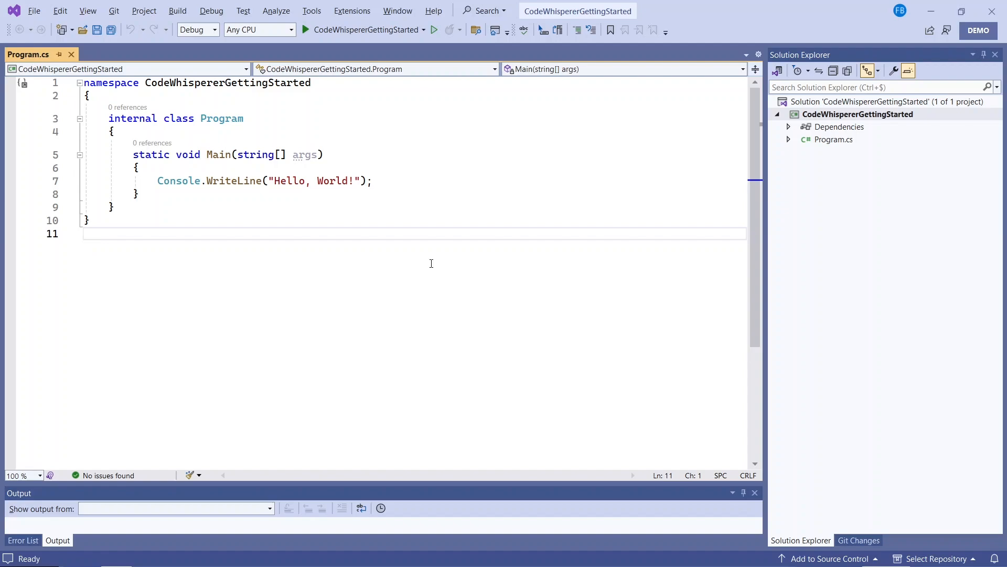
Step: Search online extensions for 'AWS Toolkit' and schedule AWS Toolkit for Visual Studio 2022 for download
{"action": "left_click", "coordinate": [352, 11]}
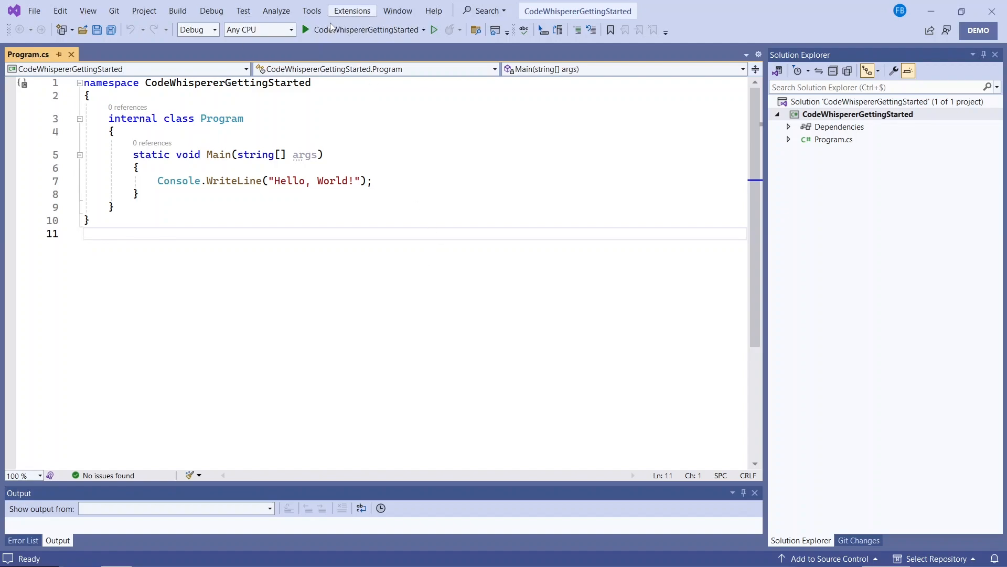
{"action": "left_click", "coordinate": [351, 11]}
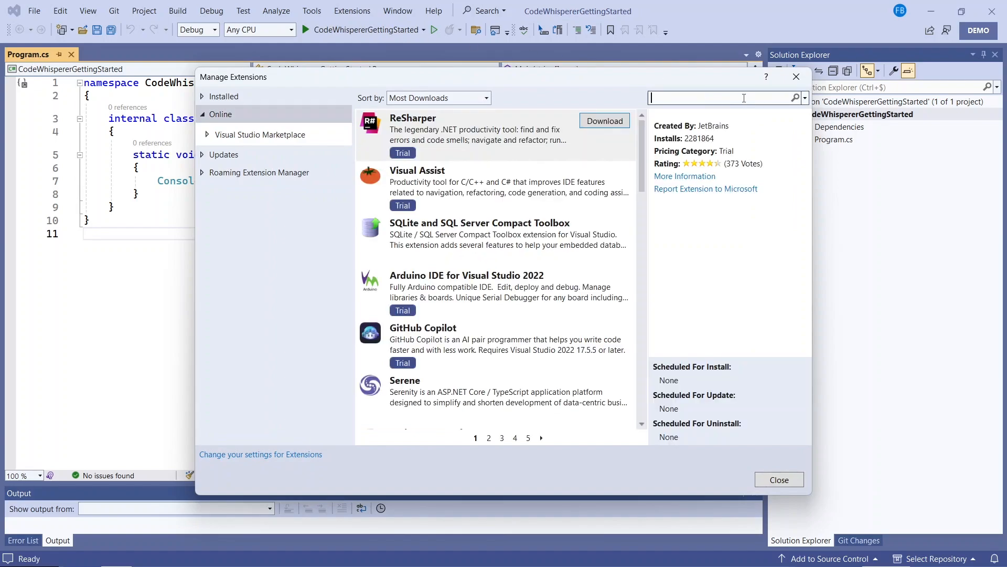
{"action": "type", "text": "AWS"}
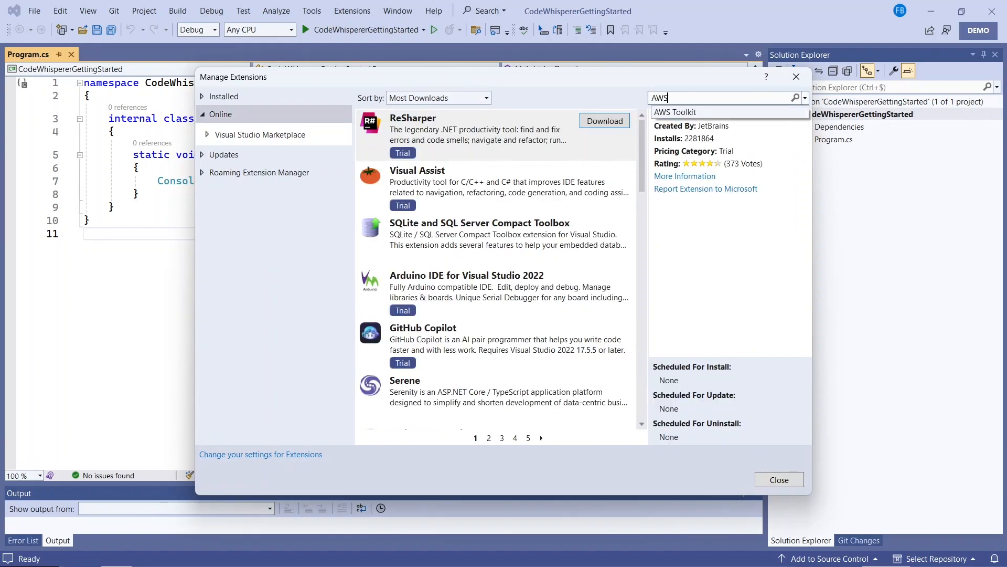
{"action": "type", "text": "Toolkit"}
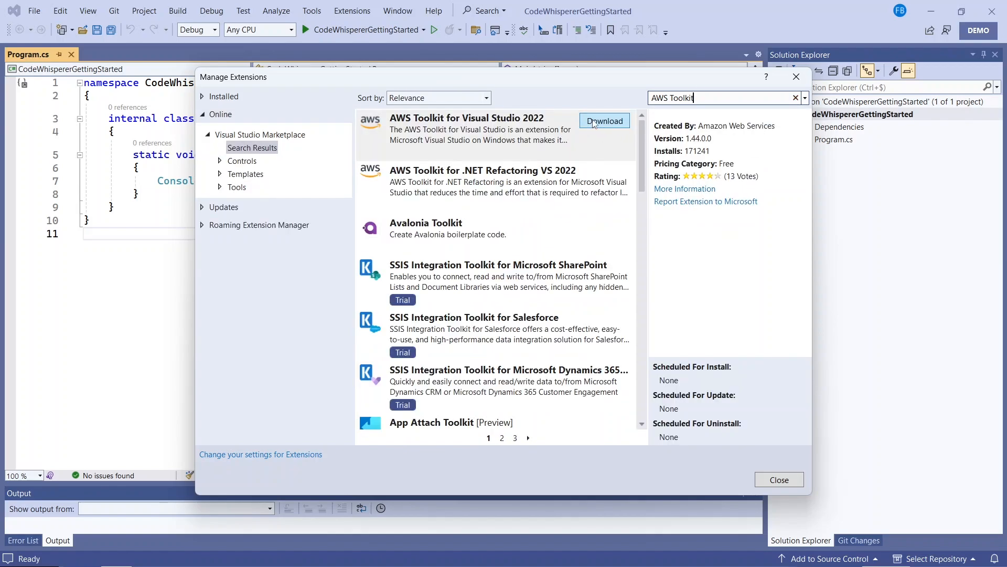
{"action": "left_click", "coordinate": [604, 120]}
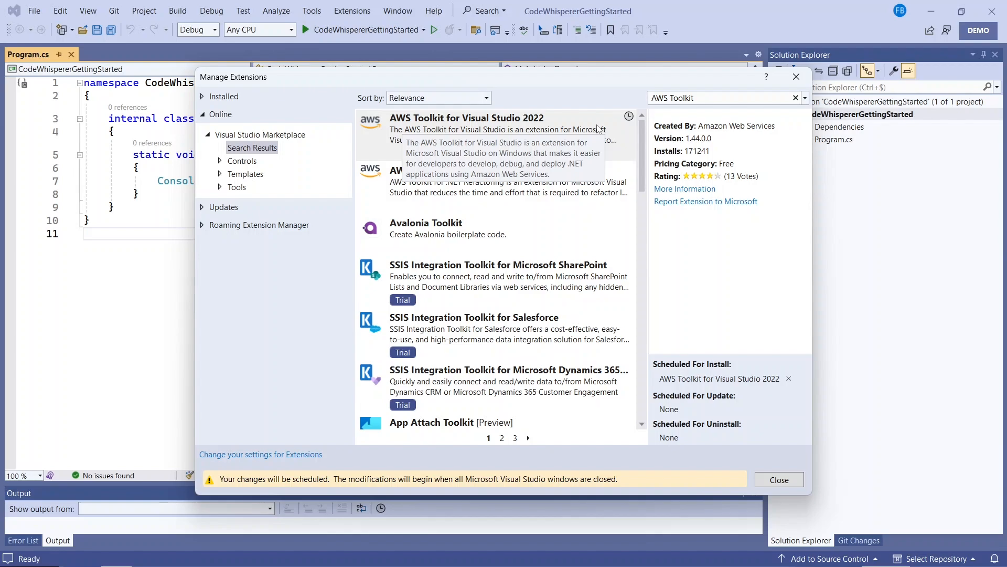
{"action": "mouse_move", "coordinate": [779, 480]}
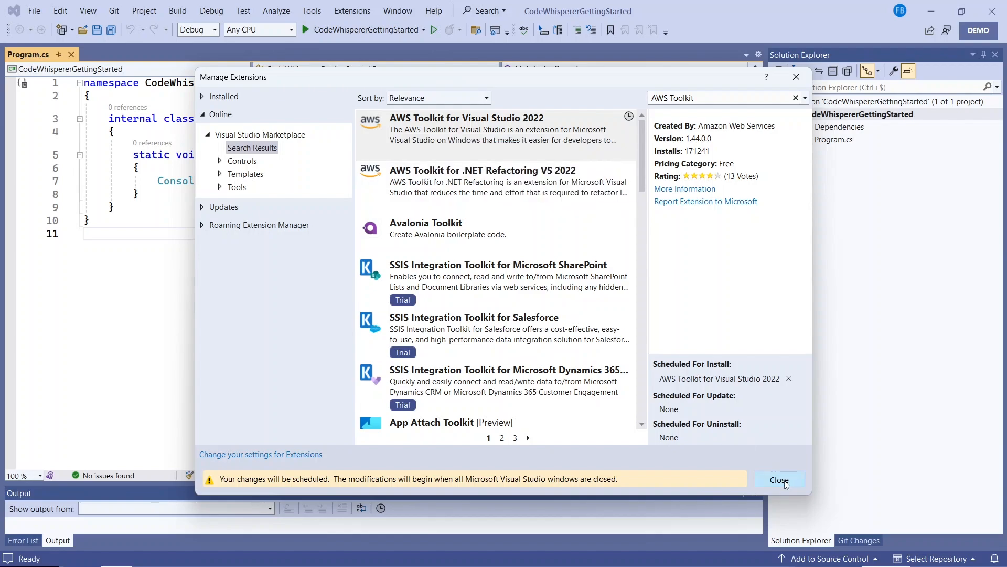
{"action": "left_click", "coordinate": [779, 480]}
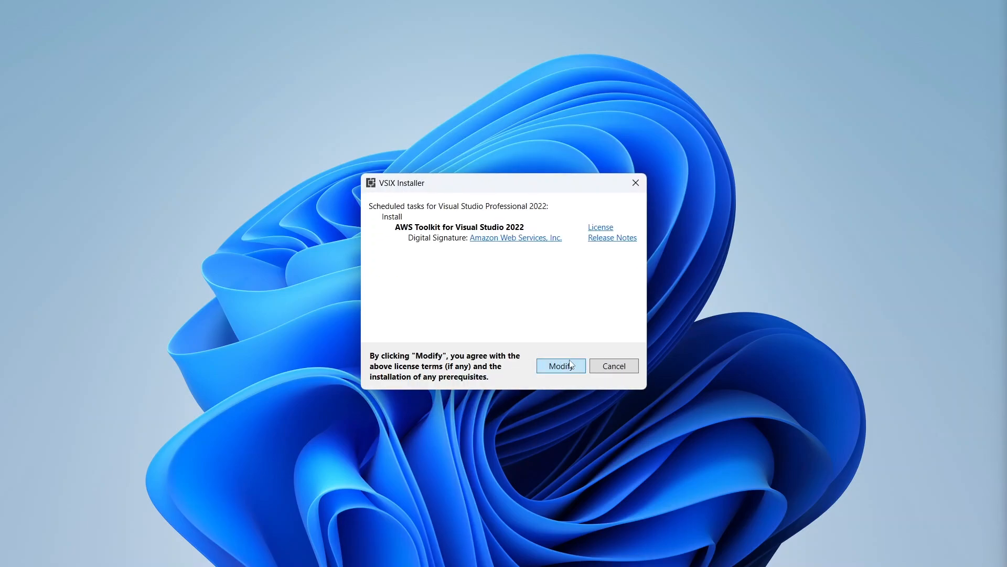
Step: Approve the AWS Toolkit install in VSIX Installer and open the Toolkit's Getting Started page
{"action": "left_click", "coordinate": [559, 366]}
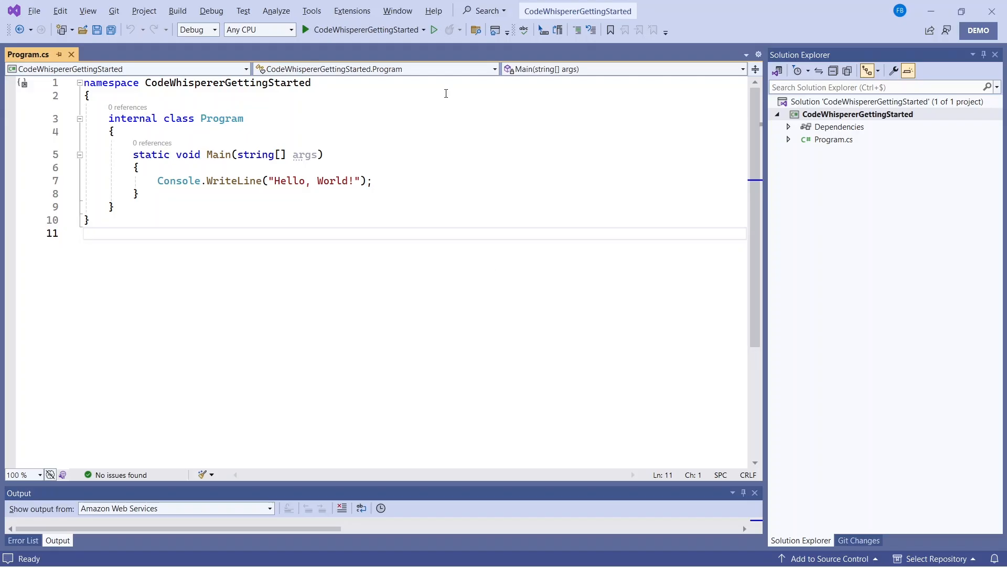
{"action": "left_click", "coordinate": [352, 11]}
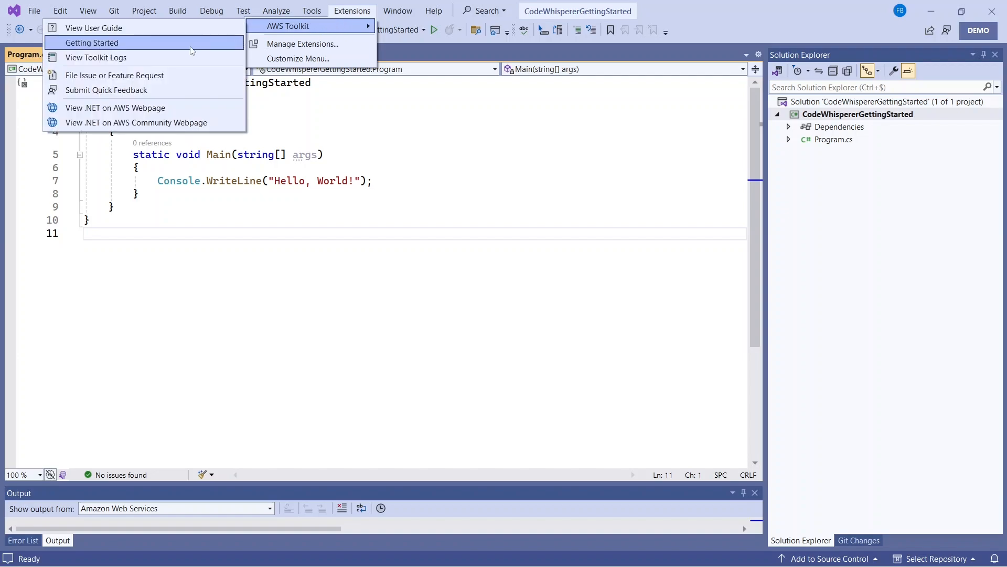
{"action": "left_click", "coordinate": [92, 43]}
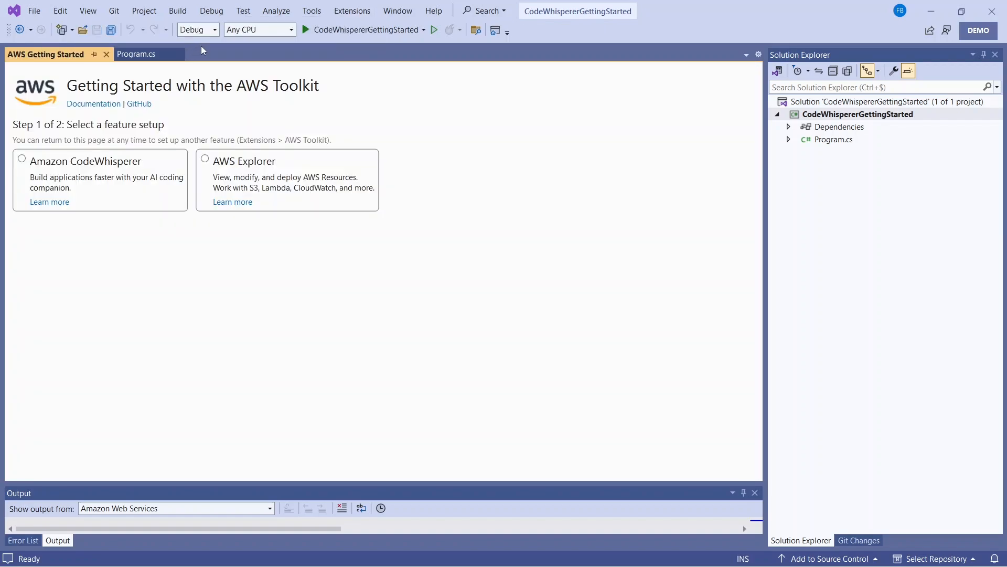
Step: Choose Amazon CodeWhisperer, start AWS Builder ID sign-in, and open the login page with the code copied
{"action": "left_click", "coordinate": [21, 158]}
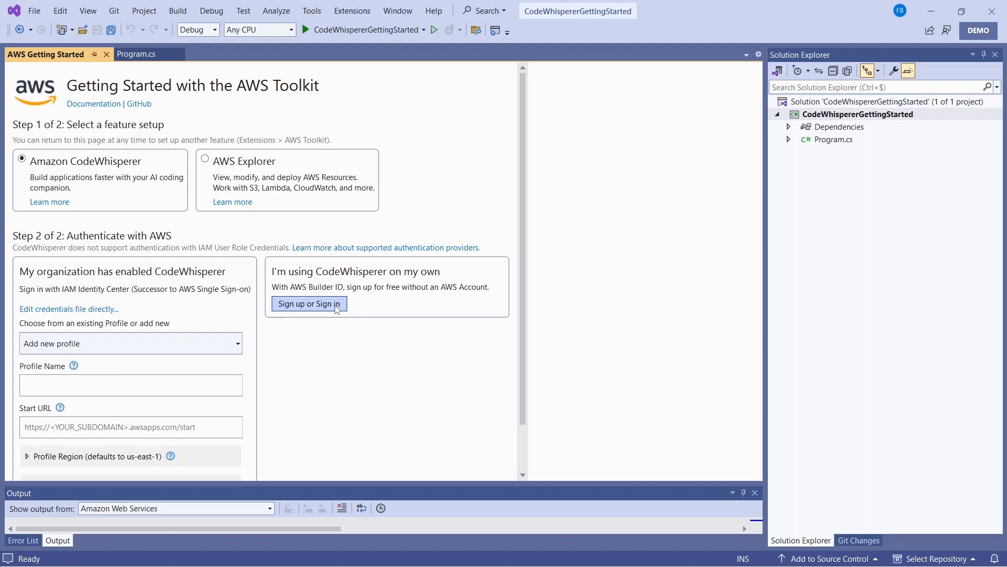
{"action": "left_click", "coordinate": [309, 304]}
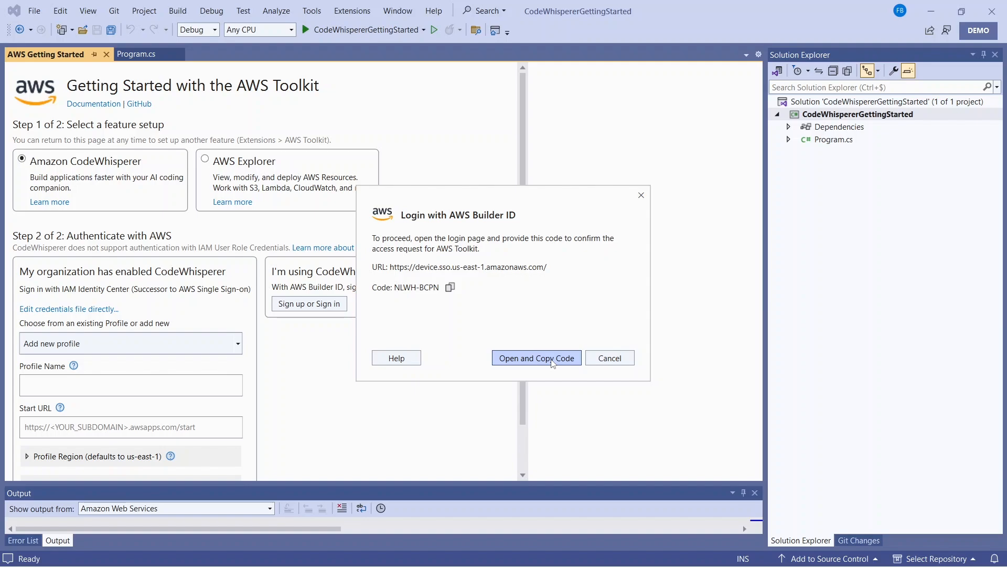
{"action": "left_click", "coordinate": [536, 357]}
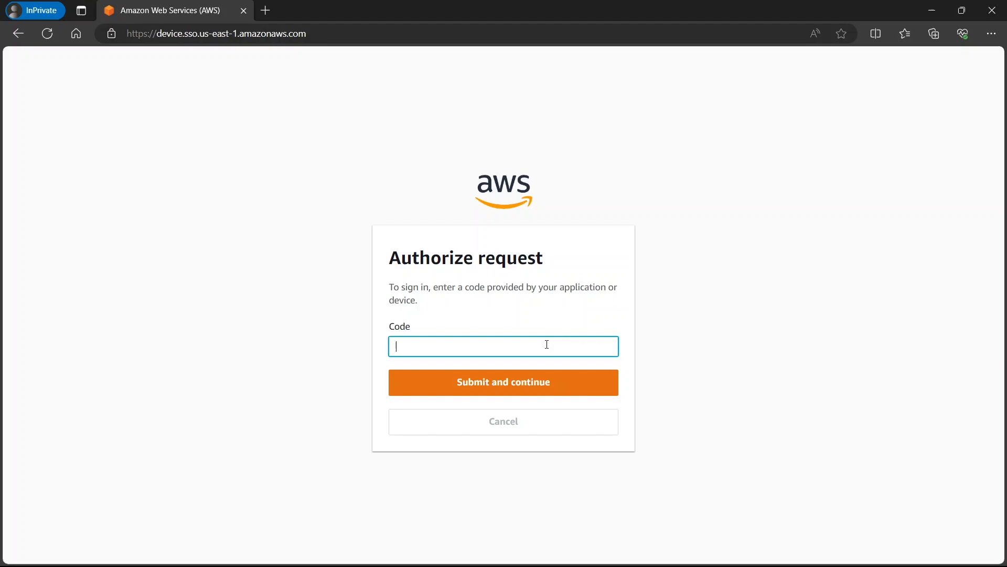
Step: Paste and submit the copied authorization code on the AWS Builder ID page
{"action": "left_click", "coordinate": [503, 381]}
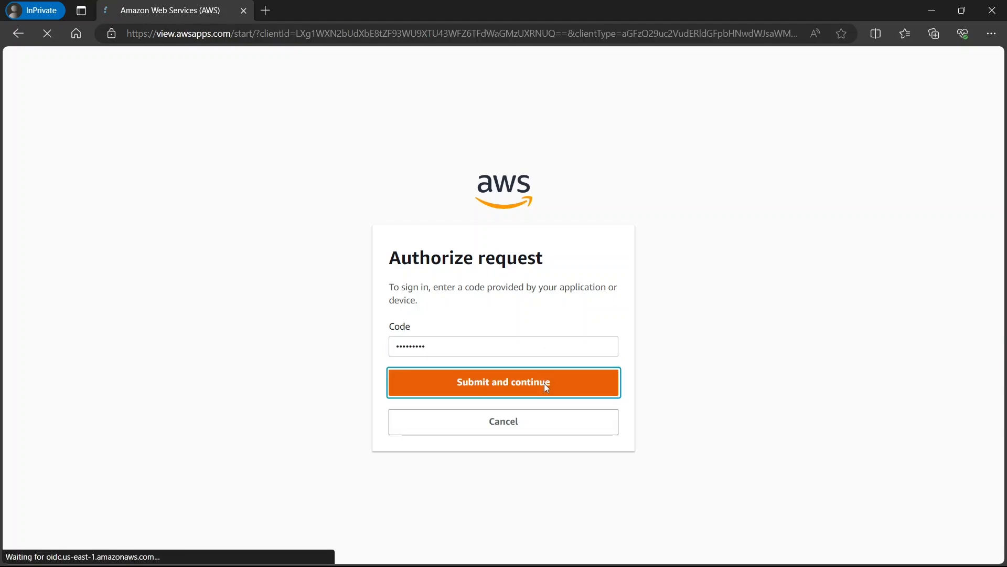
{"action": "left_click", "coordinate": [503, 382]}
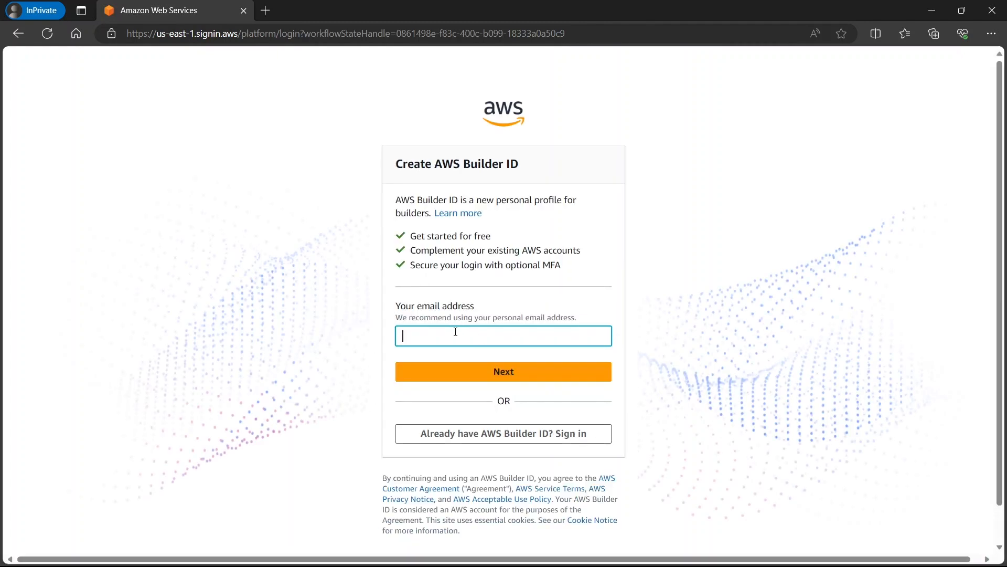
Step: Enter the email address 'amazon.codewhisperer.v...' and a display name to start sign-up
{"action": "type", "text": "amazon.codewhisperer.v"}
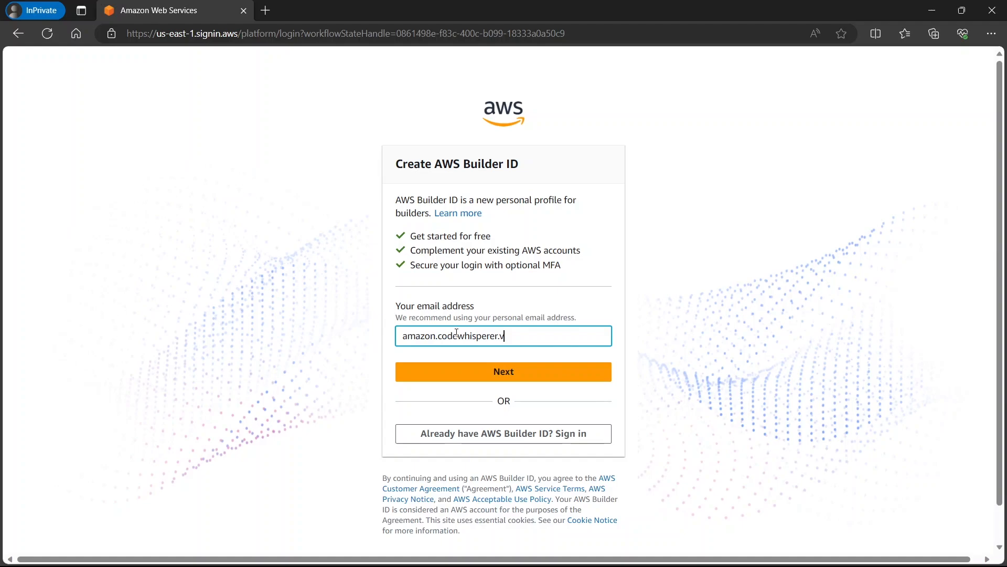
{"action": "left_click", "coordinate": [503, 371]}
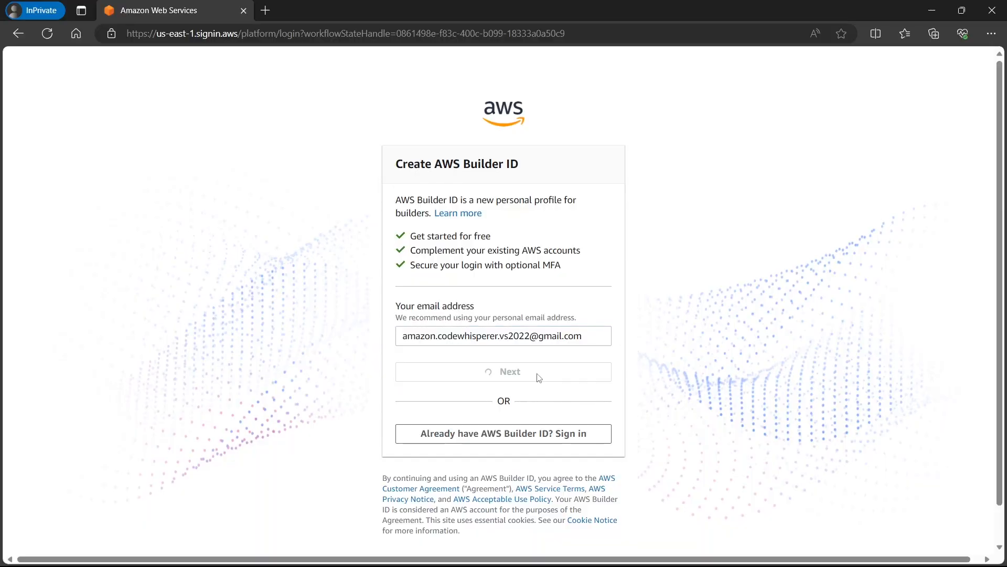
{"action": "left_click", "coordinate": [503, 371]}
{"action": "type", "text": "AWS Toolkit"}
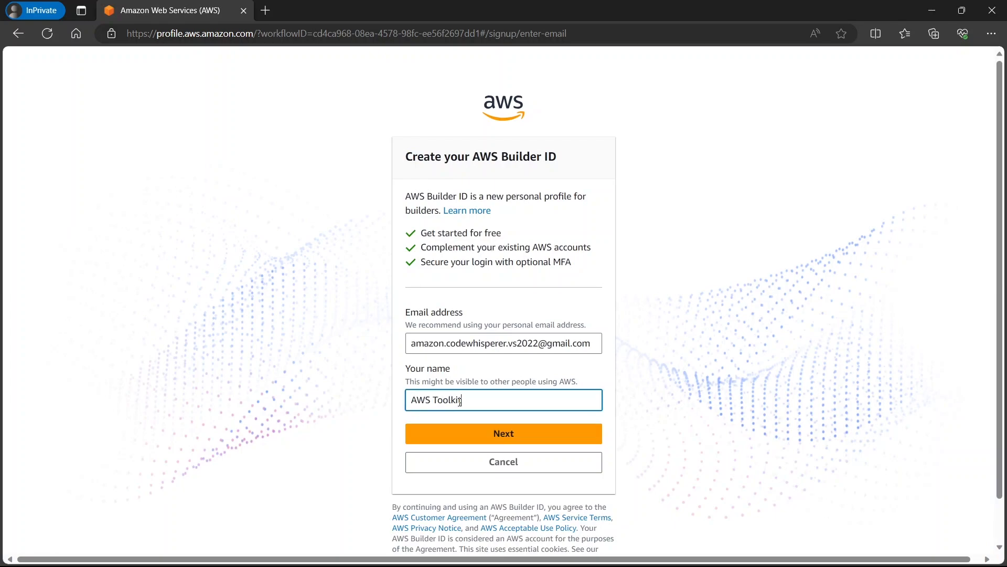
{"action": "left_click", "coordinate": [503, 433]}
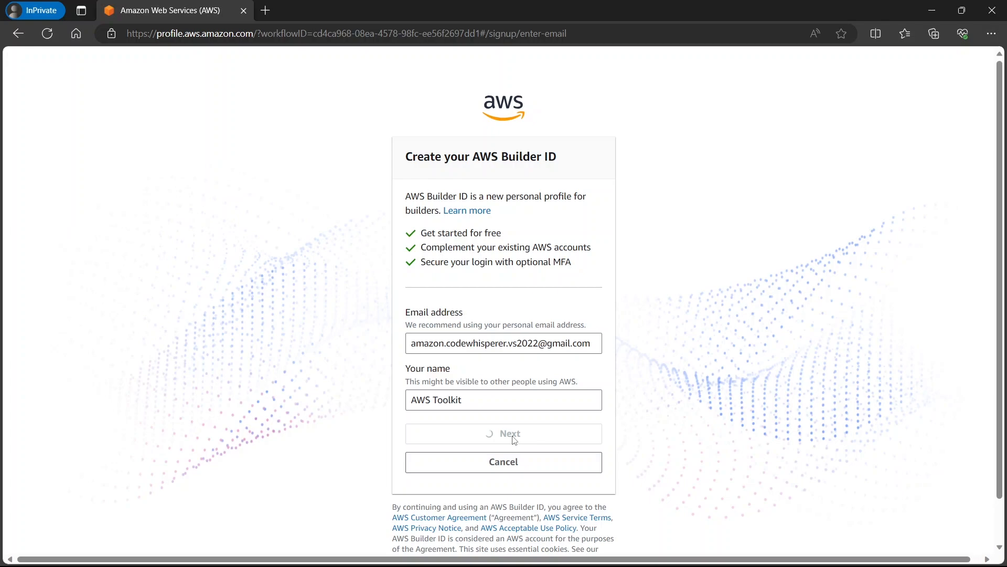
Step: Submit the emailed verification code and set a password to create the Builder ID
{"action": "left_click", "coordinate": [503, 433]}
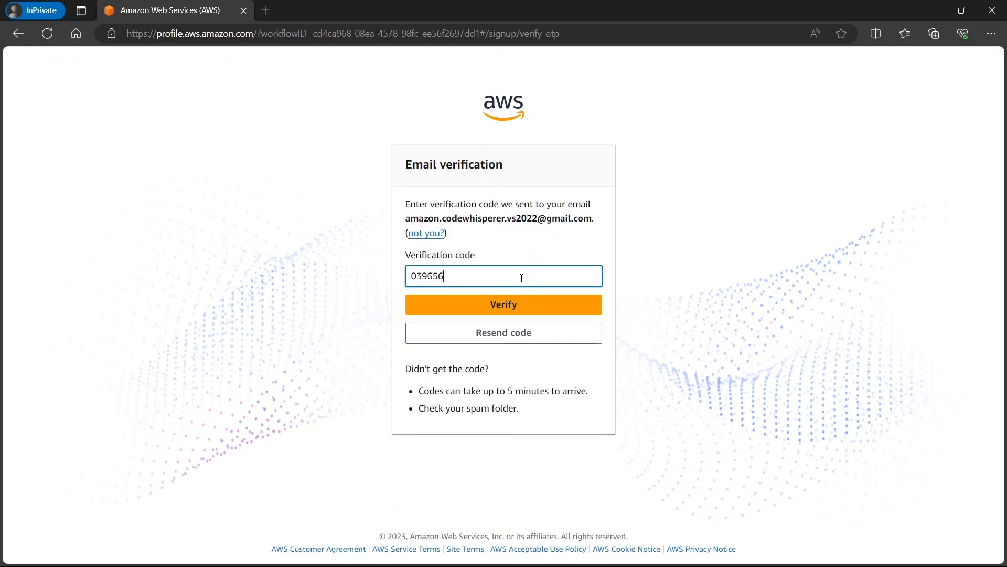
{"action": "left_click", "coordinate": [503, 304]}
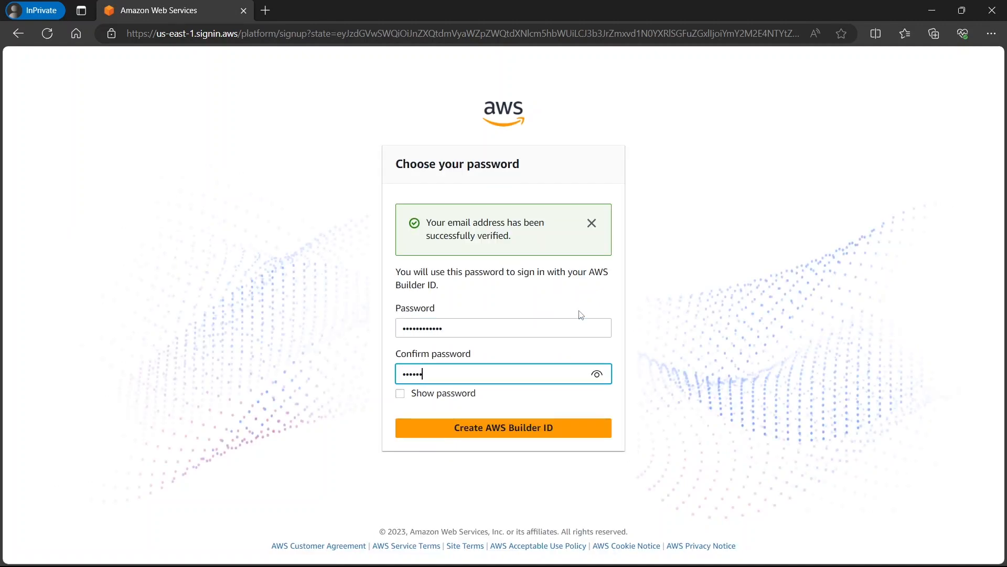
{"action": "left_click", "coordinate": [503, 427]}
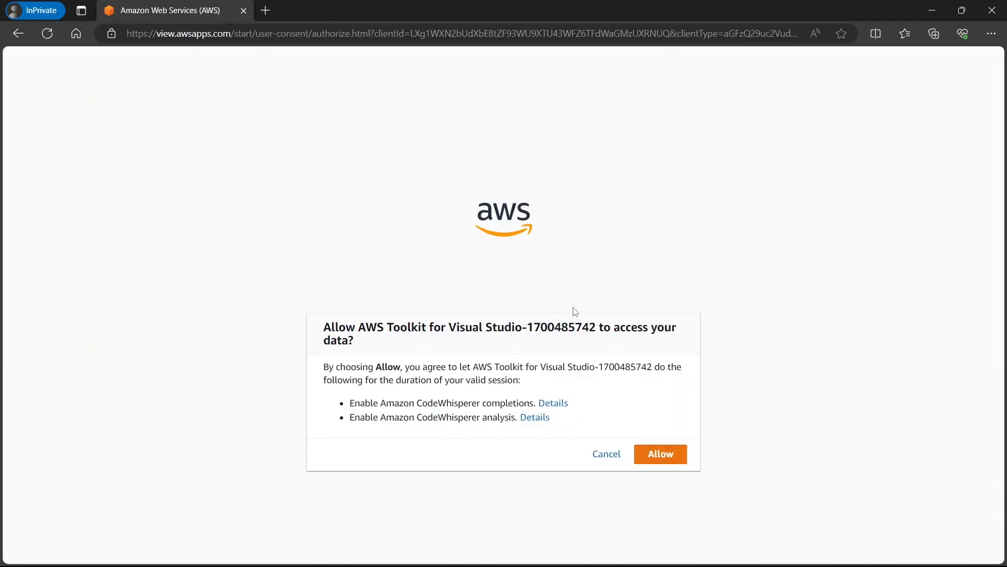
Step: Allow AWS Toolkit for Visual Studio to access your data and close Edge
{"action": "left_click", "coordinate": [660, 454]}
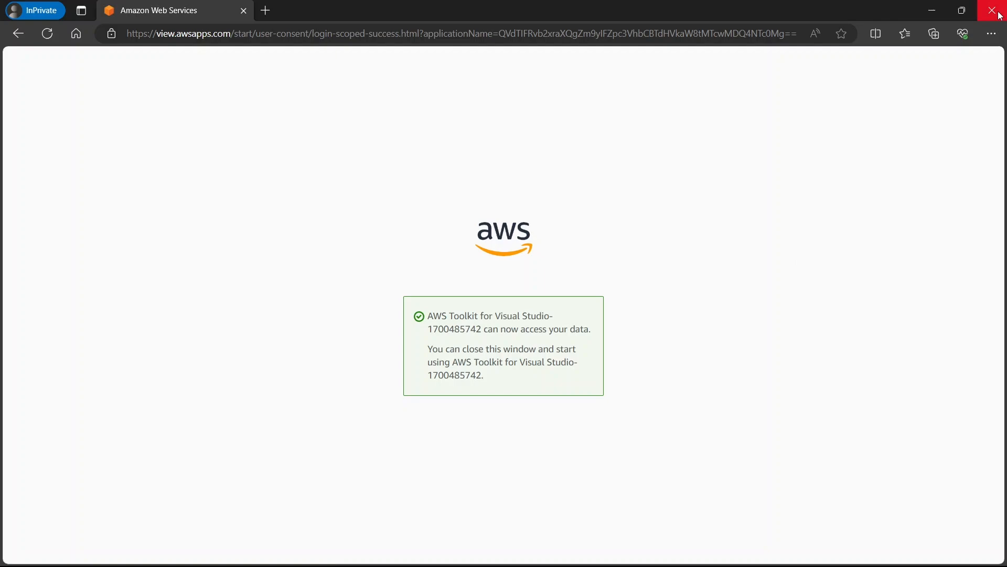
{"action": "left_click", "coordinate": [998, 11]}
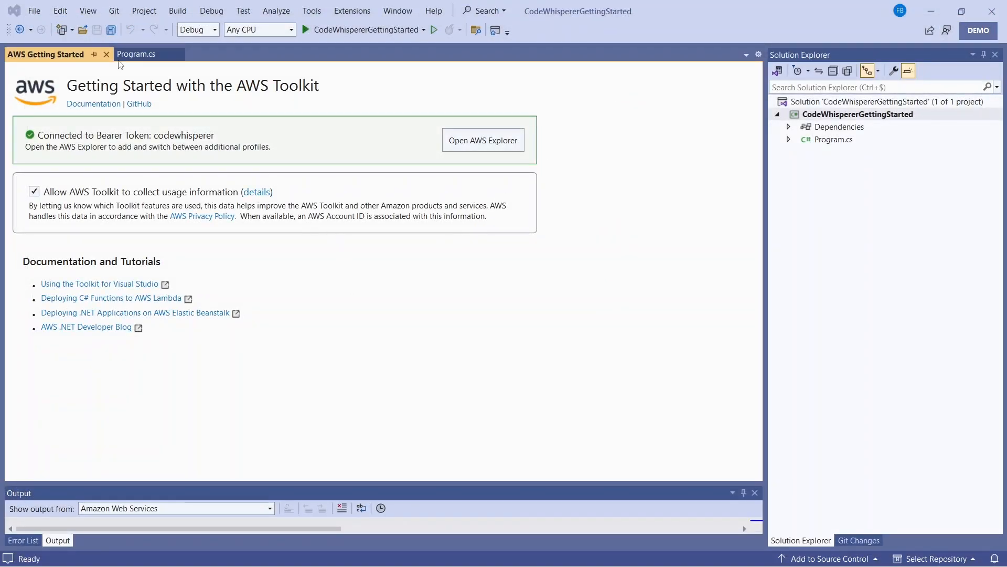
Step: Go to the Program.cs tab and show the CodeWhisperer status-bar menu
{"action": "left_click", "coordinate": [136, 54]}
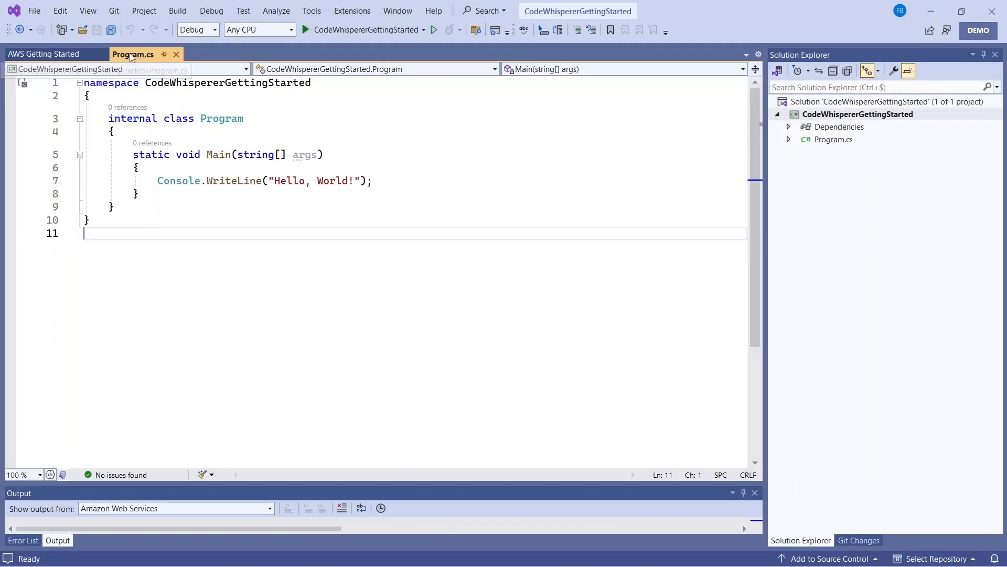
{"action": "left_click", "coordinate": [50, 475]}
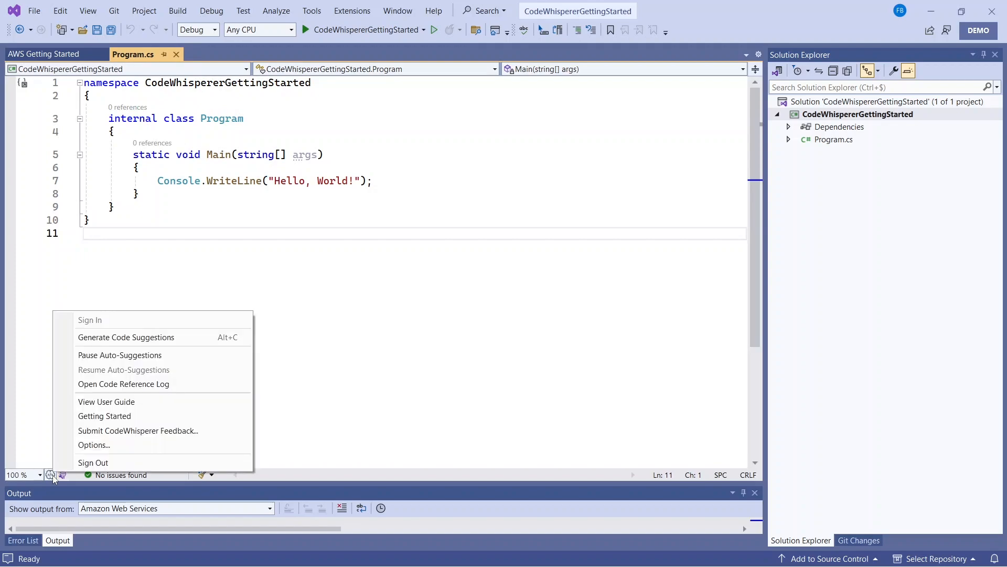
{"action": "mouse_move", "coordinate": [184, 354]}
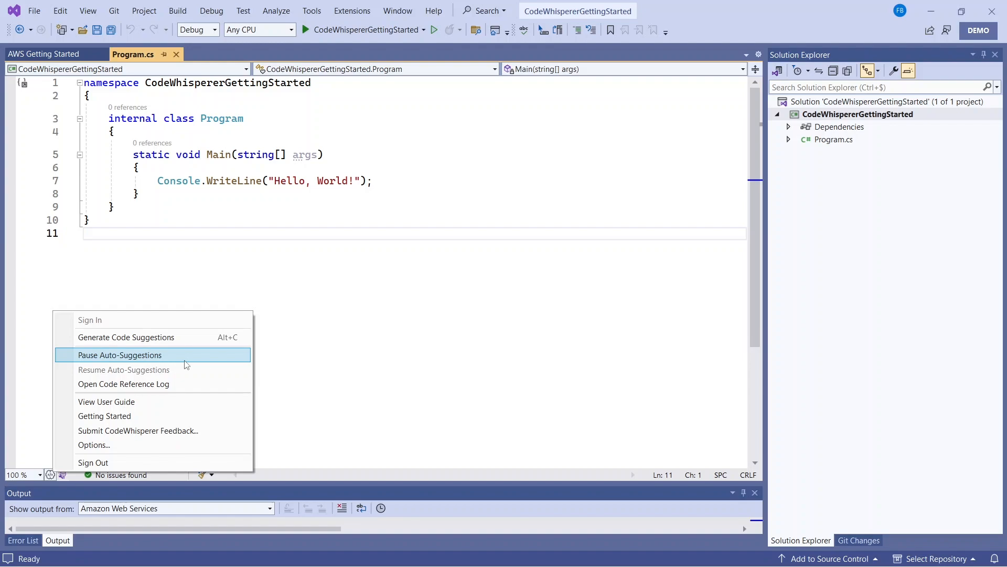
{"action": "mouse_move", "coordinate": [374, 230]}
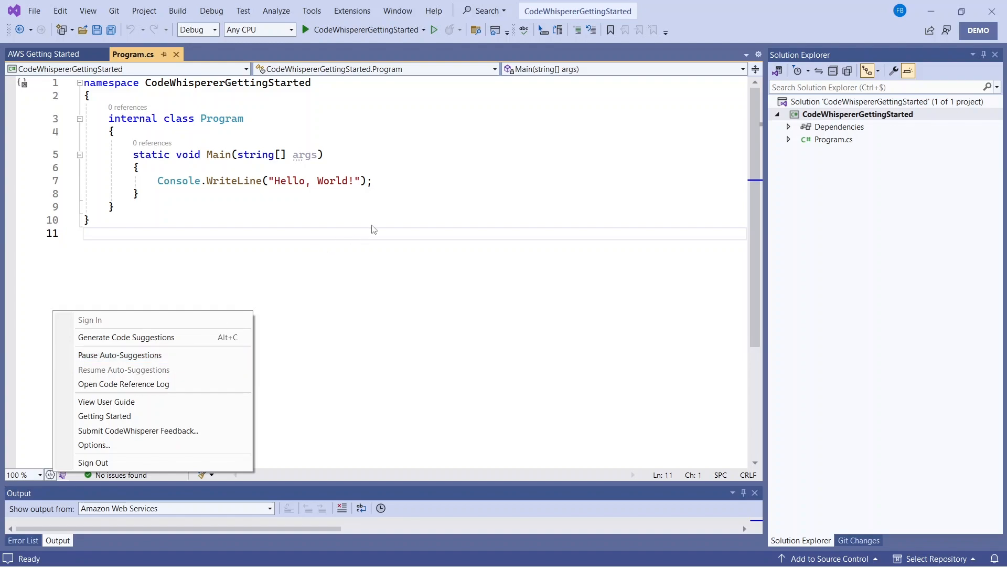
Step: Write the comment '// calculate the 10 first fibonacci numbers iteratively' in Main
{"action": "type", "text": "/"}
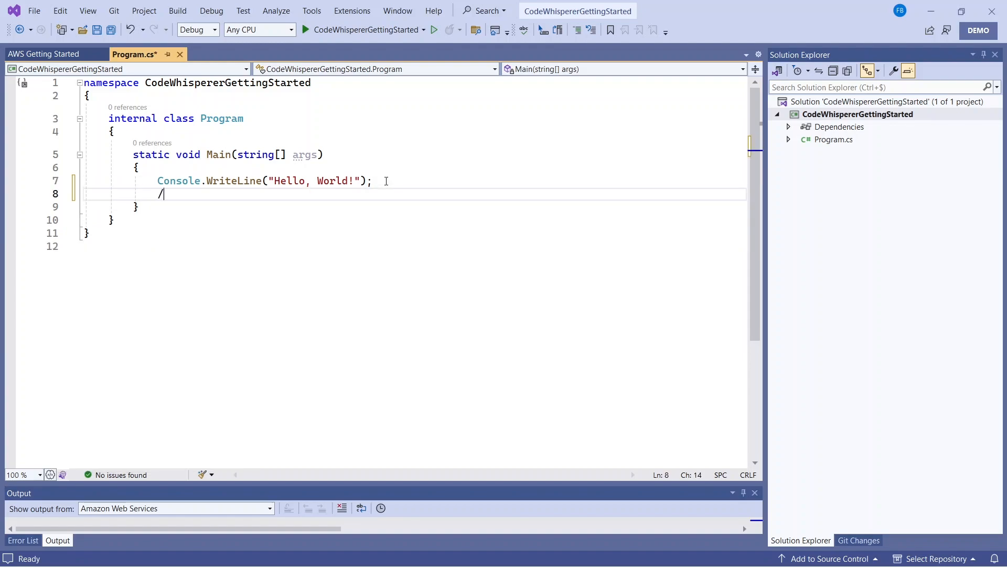
{"action": "type", "text": "/ calculate the"}
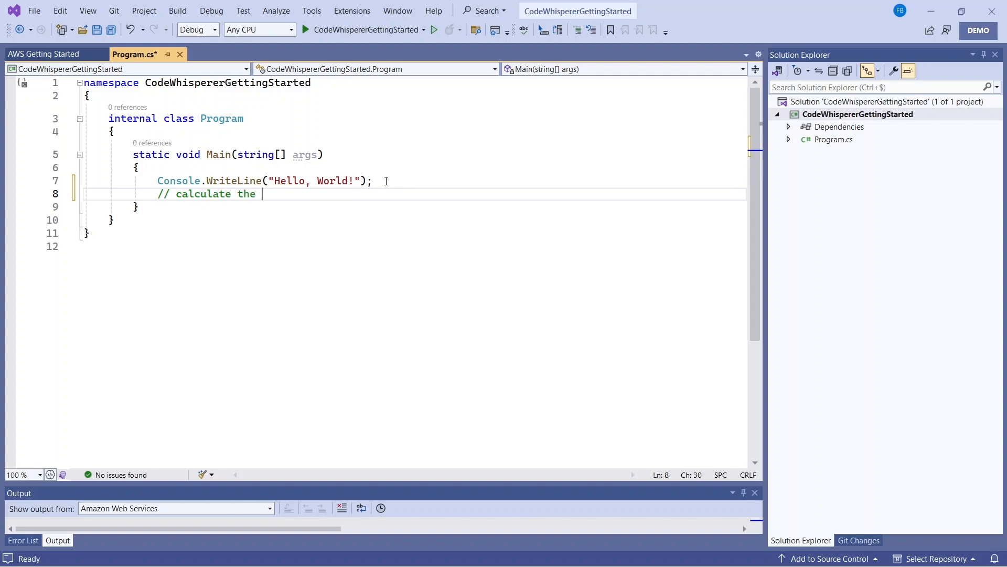
{"action": "type", "text": "10 first fib"}
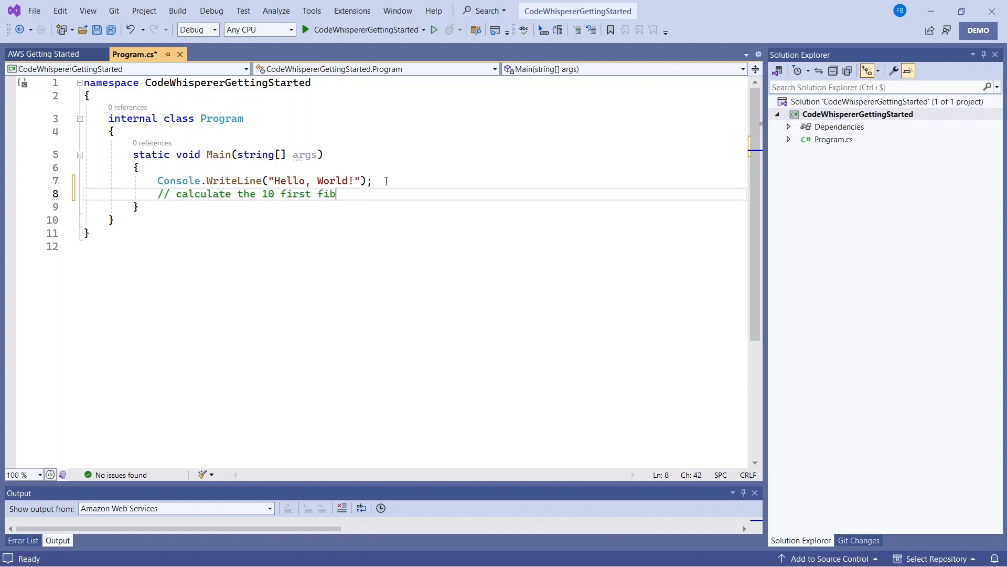
{"action": "type", "text": "onacci numbers"}
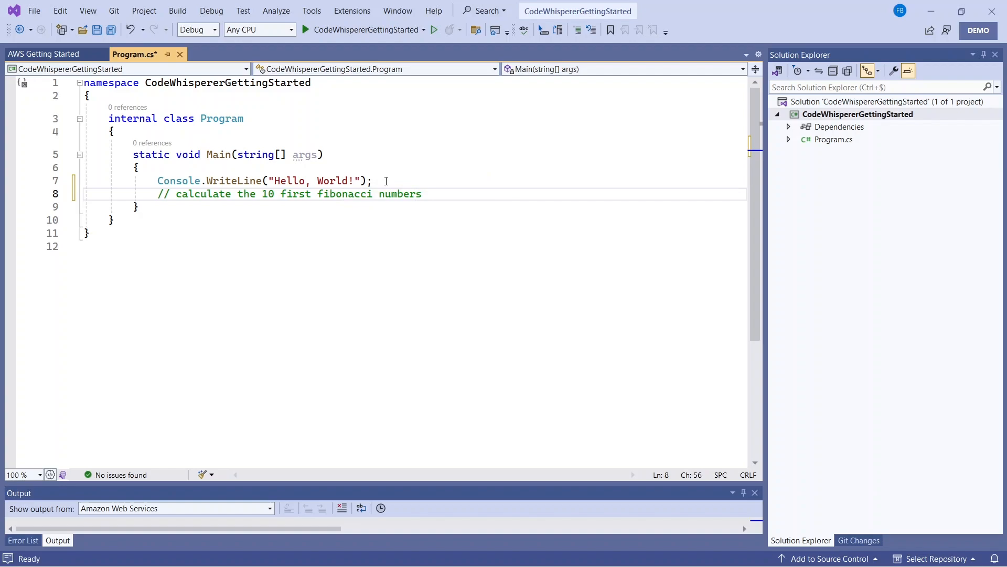
{"action": "type", "text": "iteratively"}
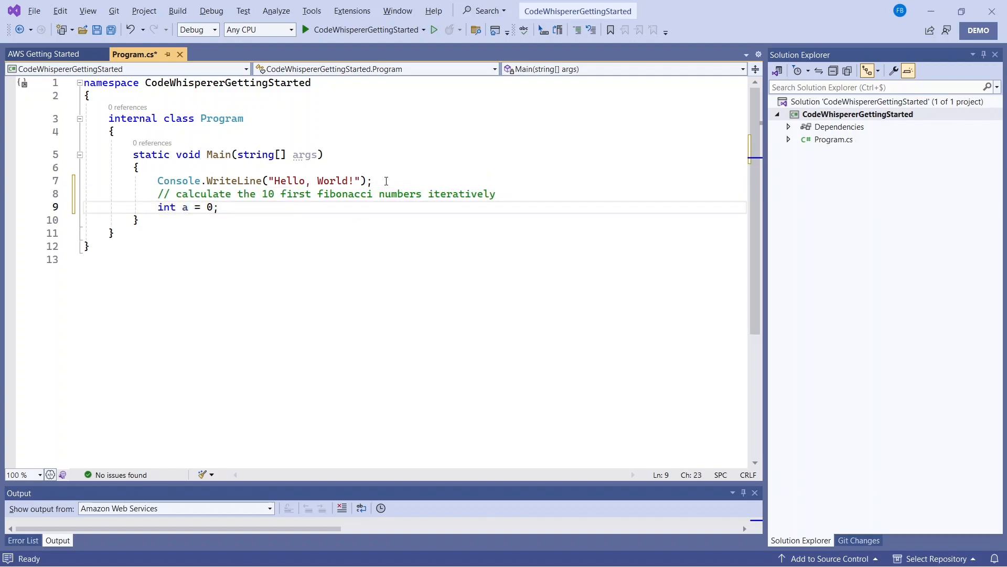
Step: Accept the suggested Fibonacci loop code (int b = 1, for i < 10) and save Program.cs
{"action": "type", "text": "int b = 1;"}
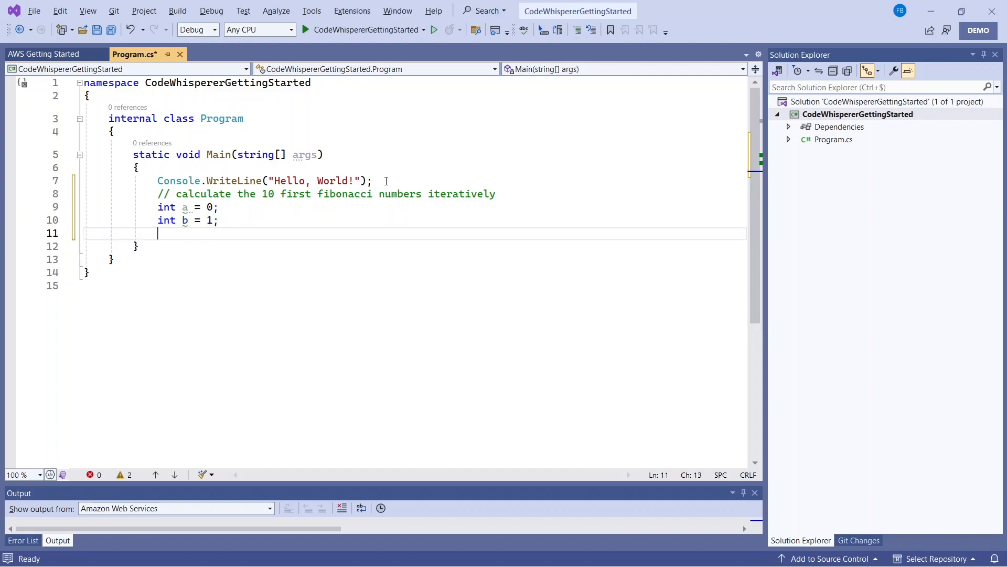
{"action": "type", "text": "int c;"}
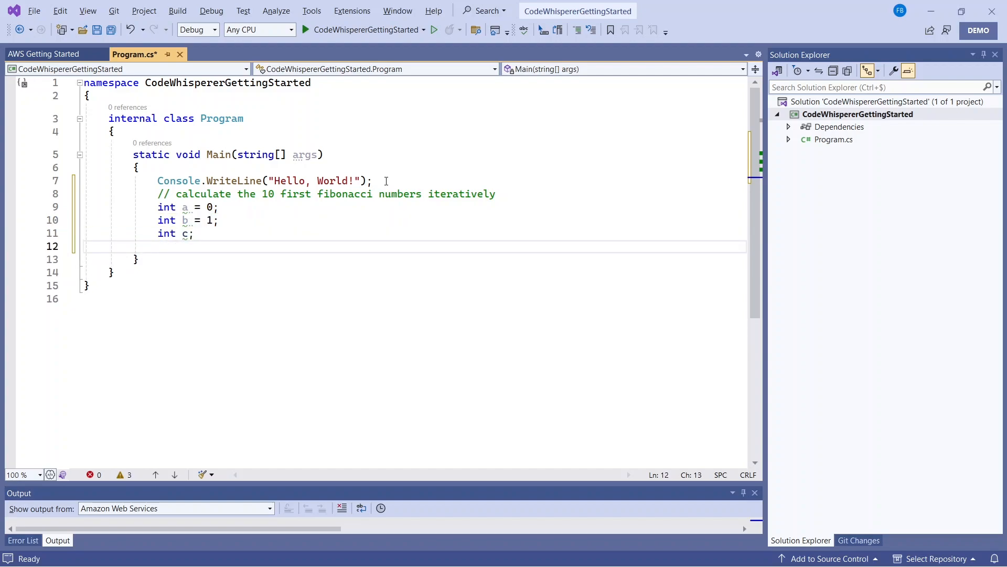
{"action": "type", "text": "for (int i = 0; i < 10; i++)"}
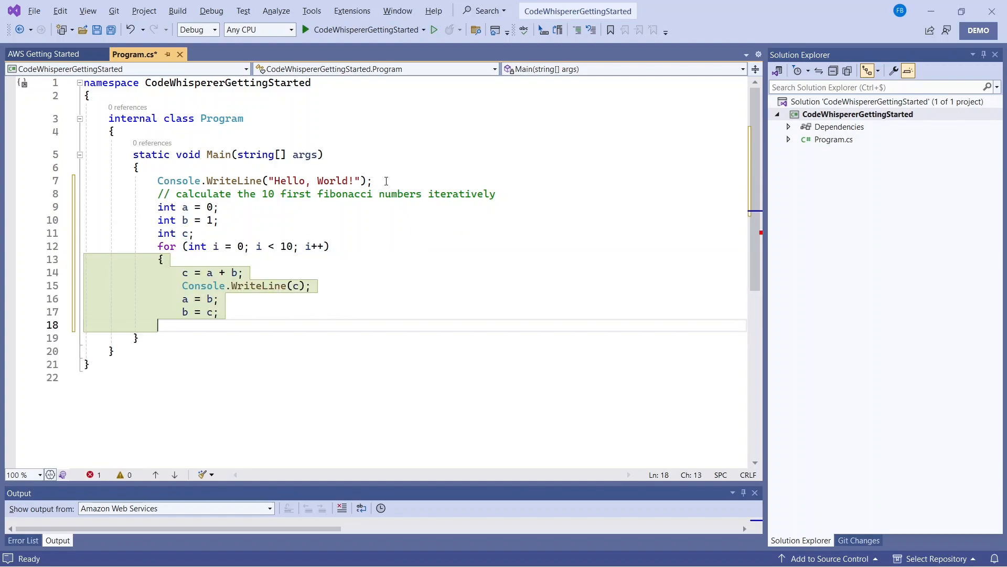
{"action": "type", "text": "}"}
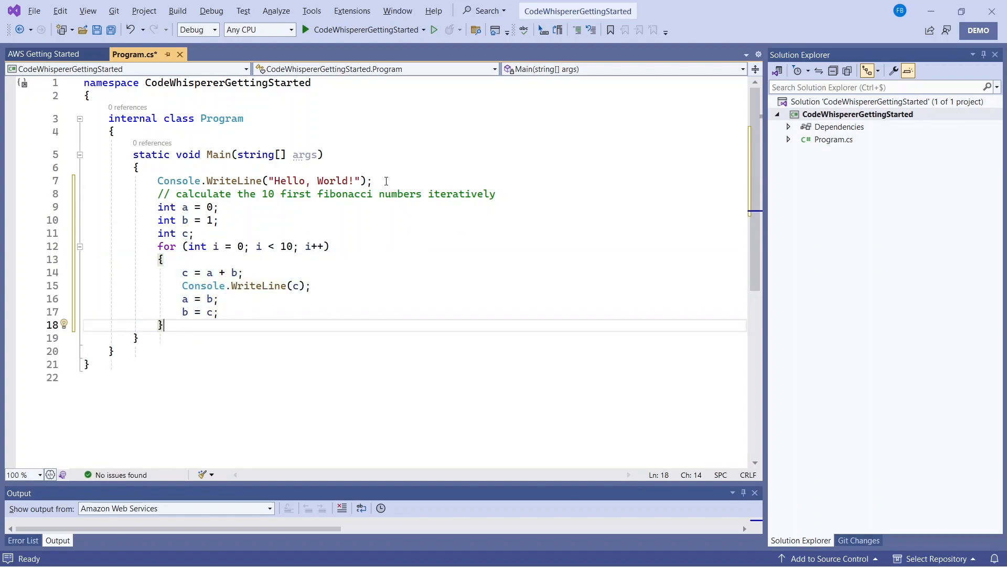
{"action": "key", "text": "ctrl+s"}
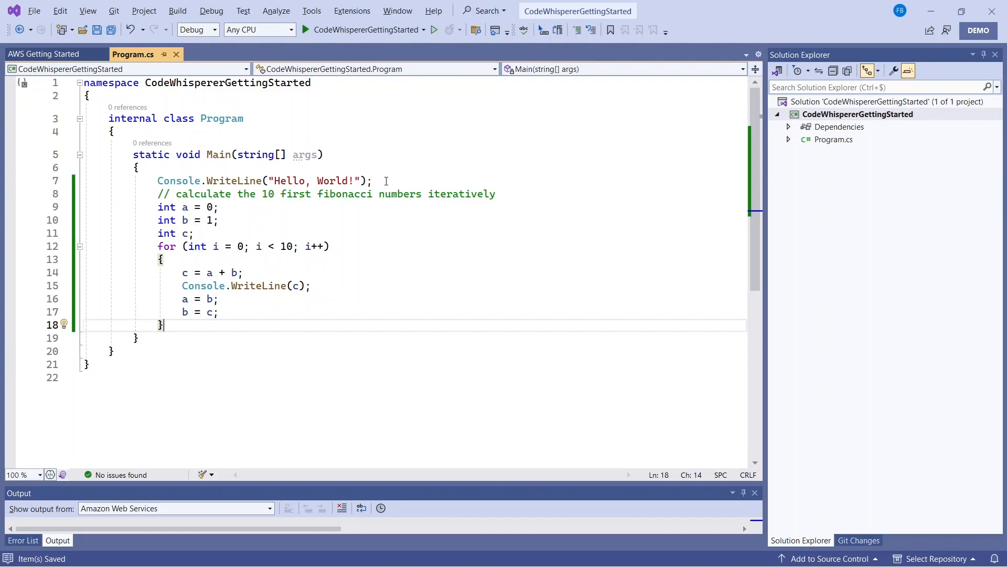